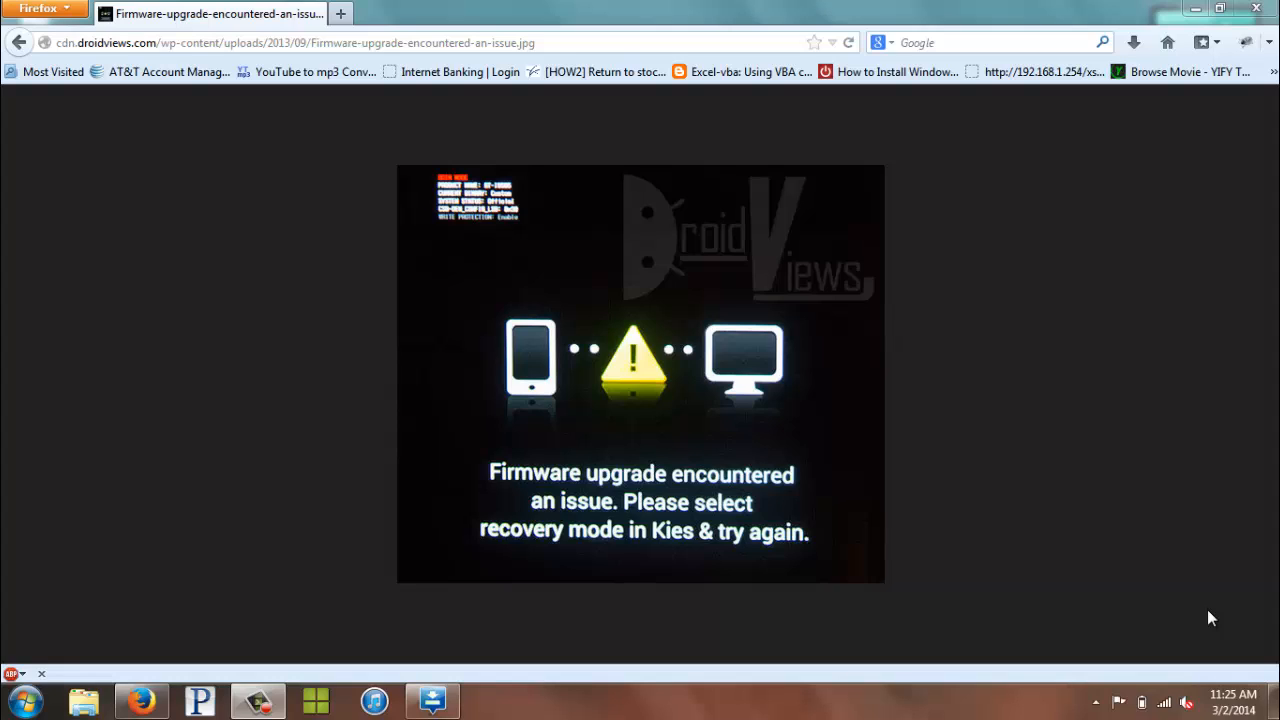
# Bring the Odin3 window with the failed flash back in front of Firefox.
pyautogui.click(430, 700)
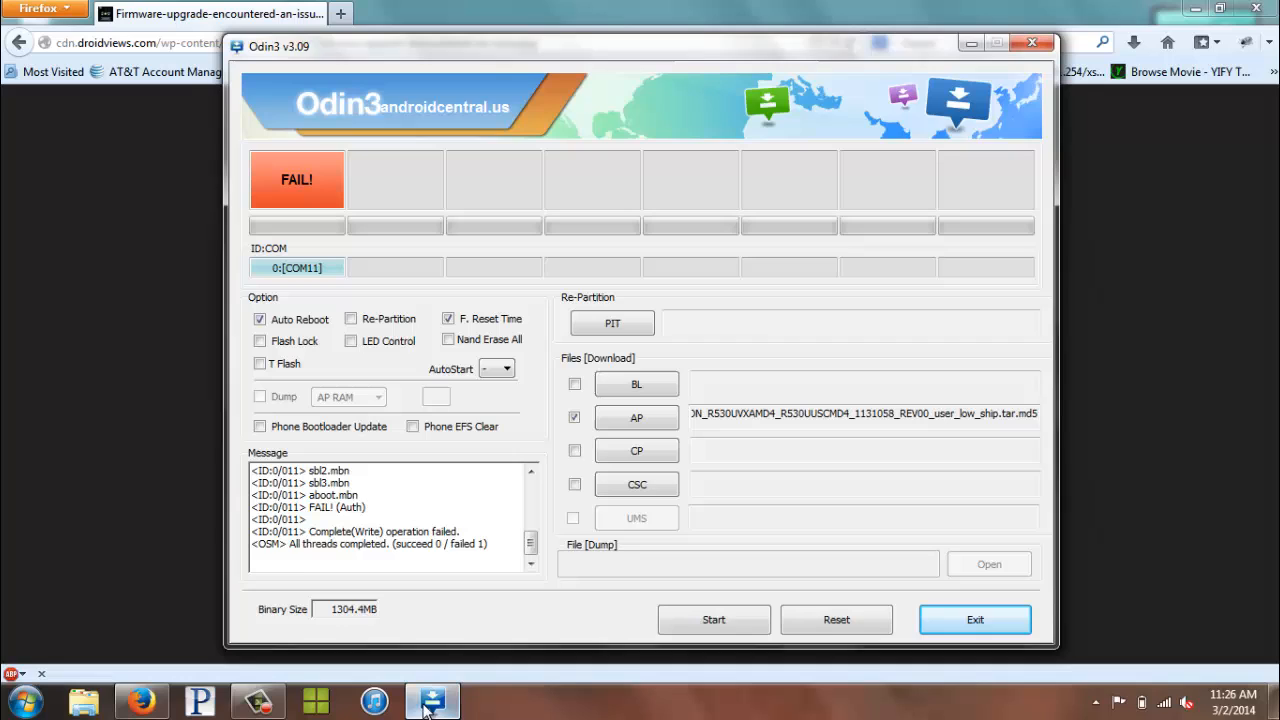
pyautogui.moveTo(304, 180)
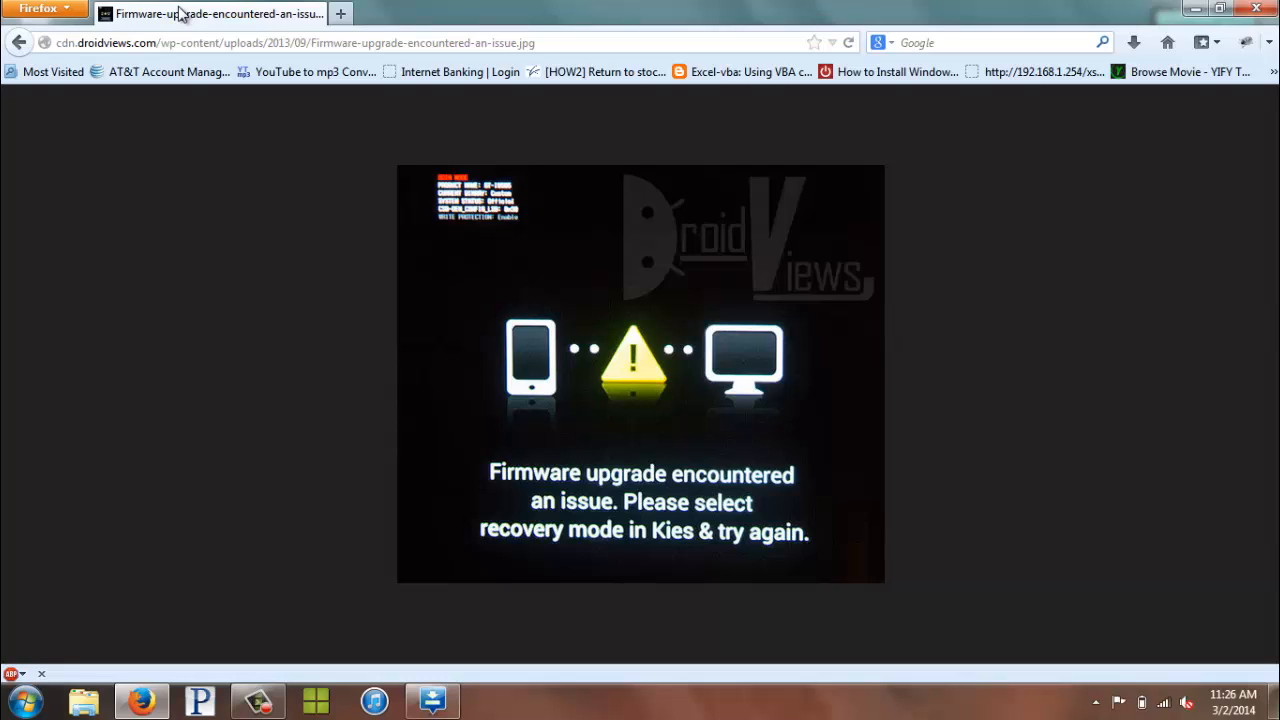
pyautogui.moveTo(410, 332)
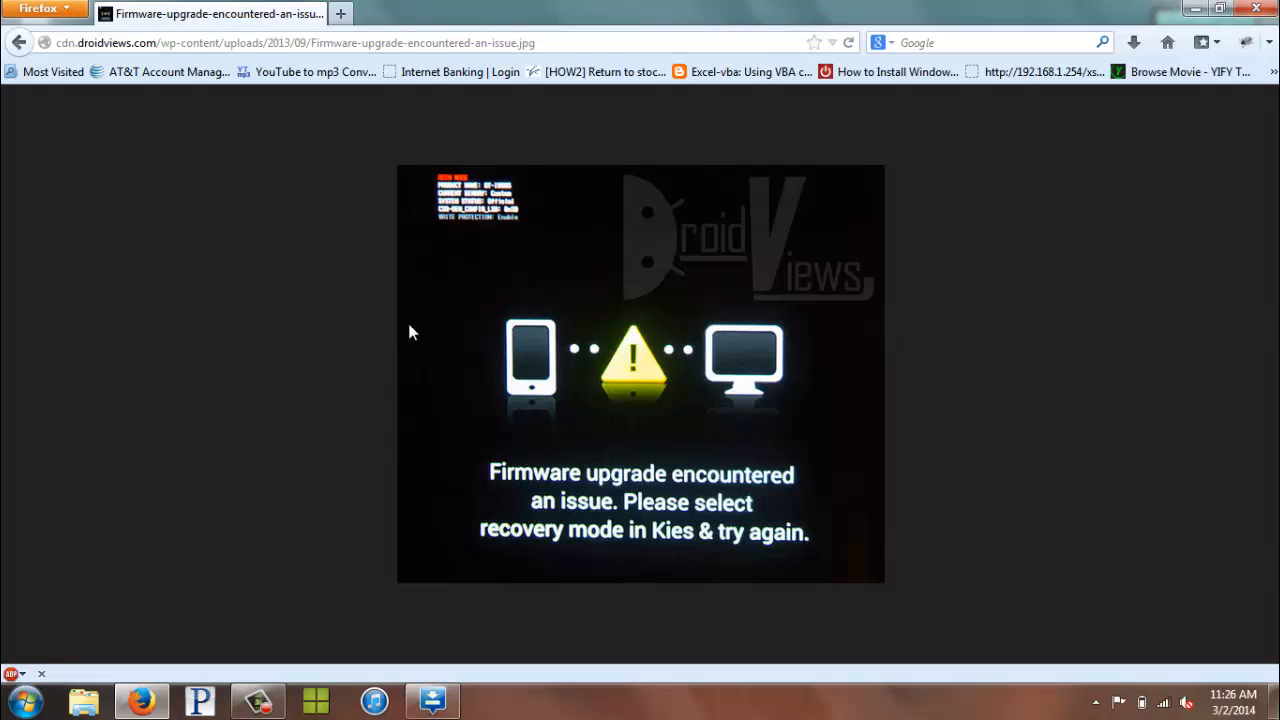
pyautogui.moveTo(540, 340)
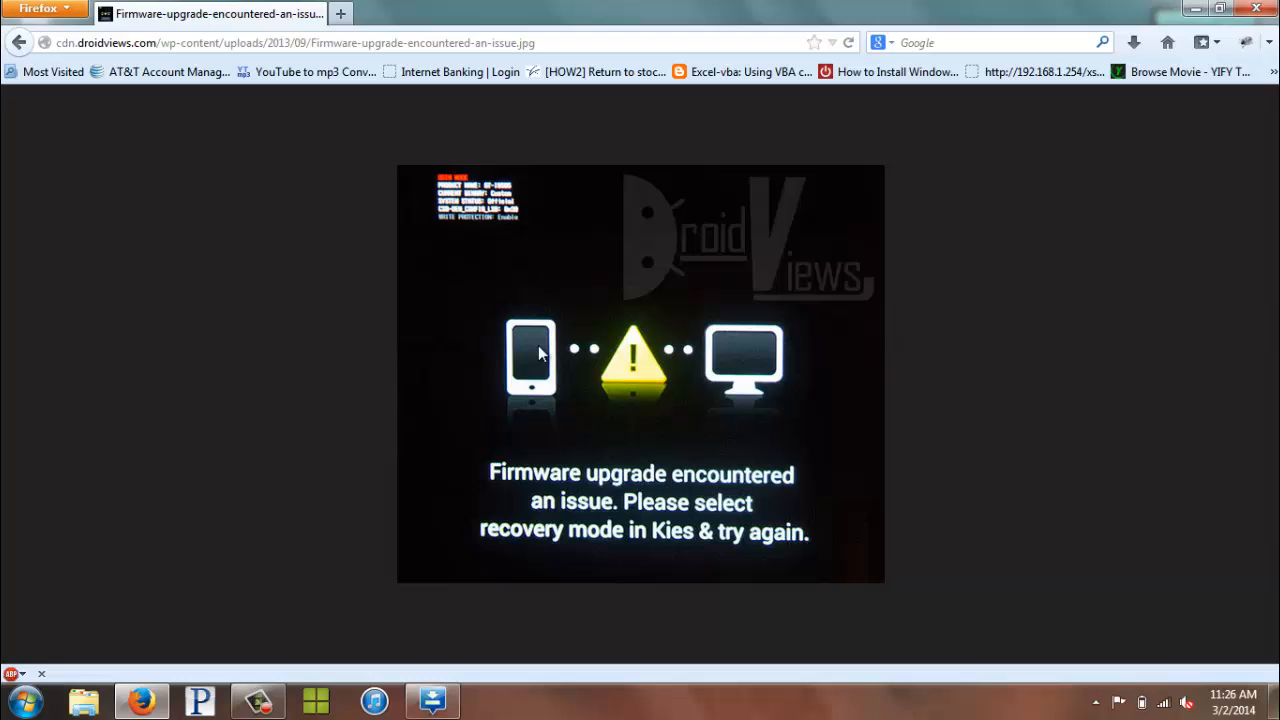
pyautogui.click(432, 700)
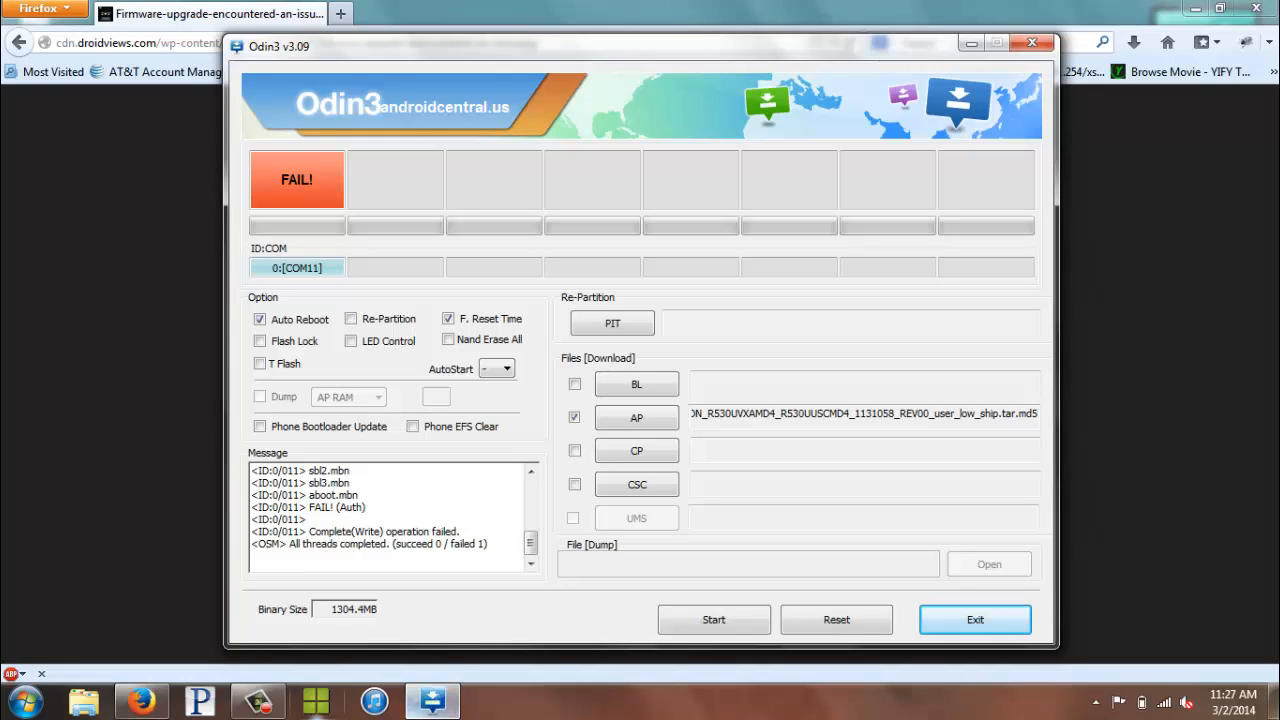
# Reset Odin3 to clear the FAIL result, then select the recovery-clockwork tar on the desktop.
pyautogui.click(836, 620)
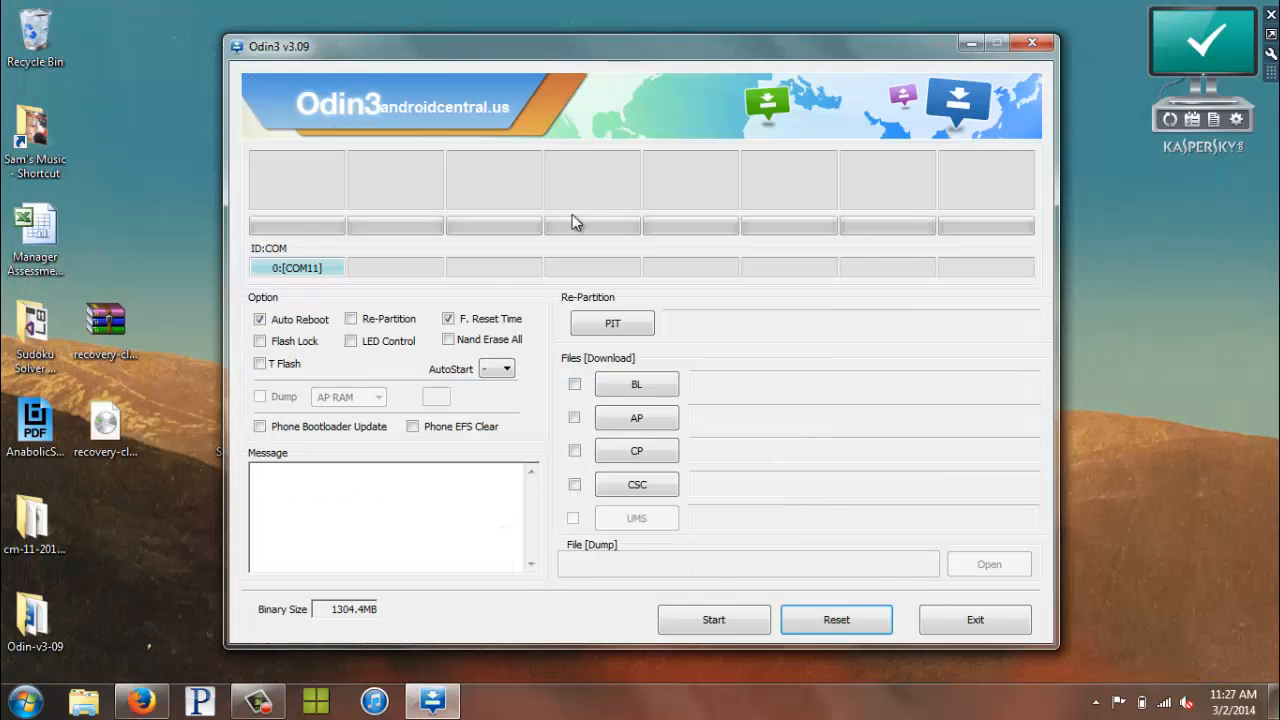
pyautogui.click(104, 322)
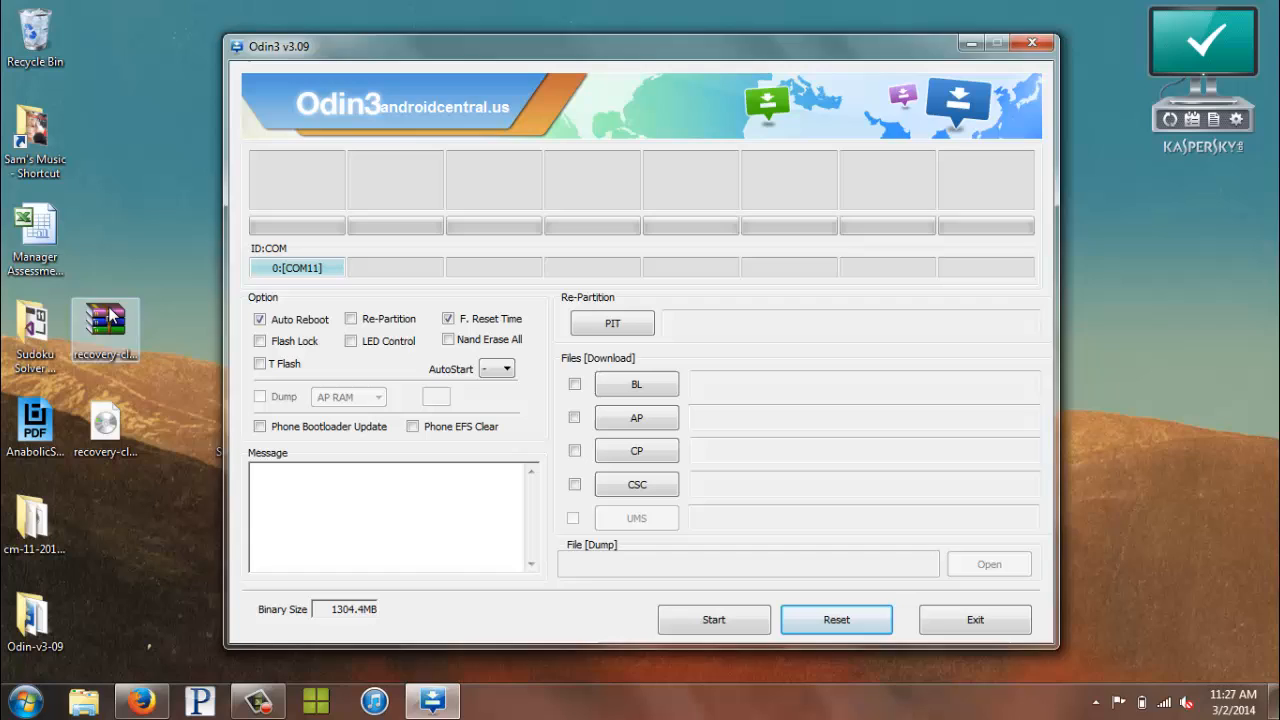
pyautogui.click(104, 328)
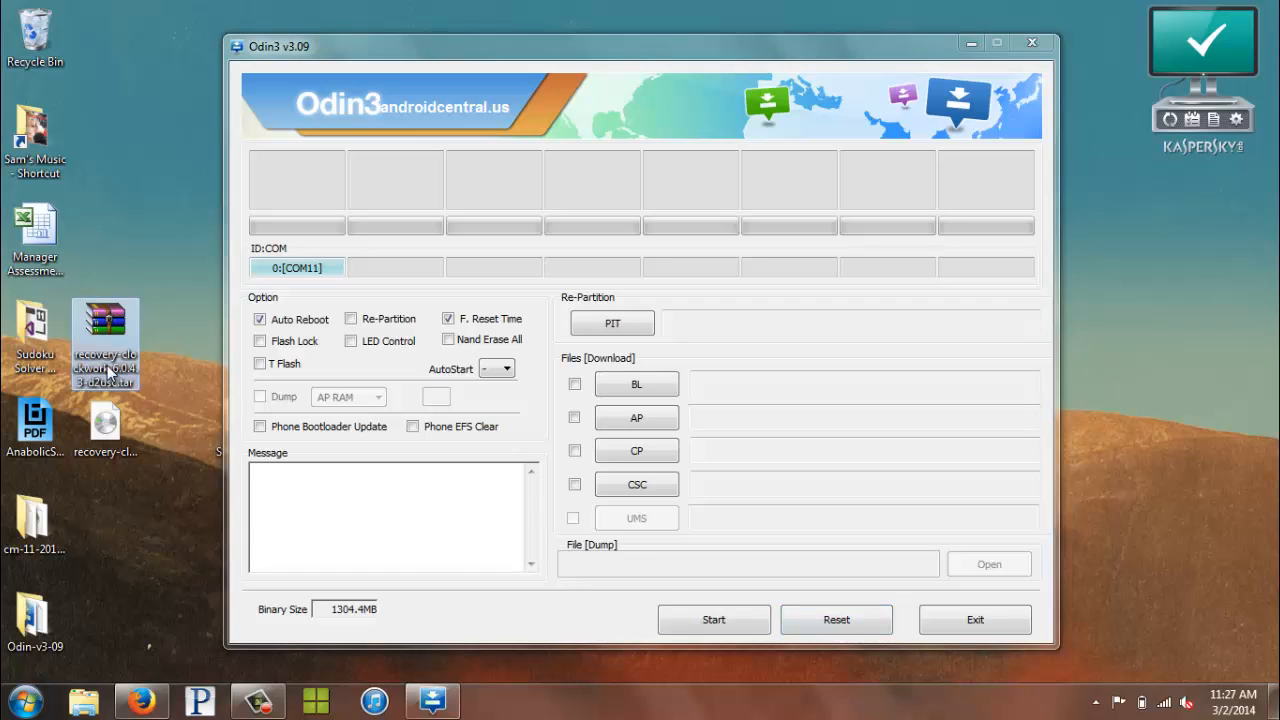
pyautogui.moveTo(108, 376)
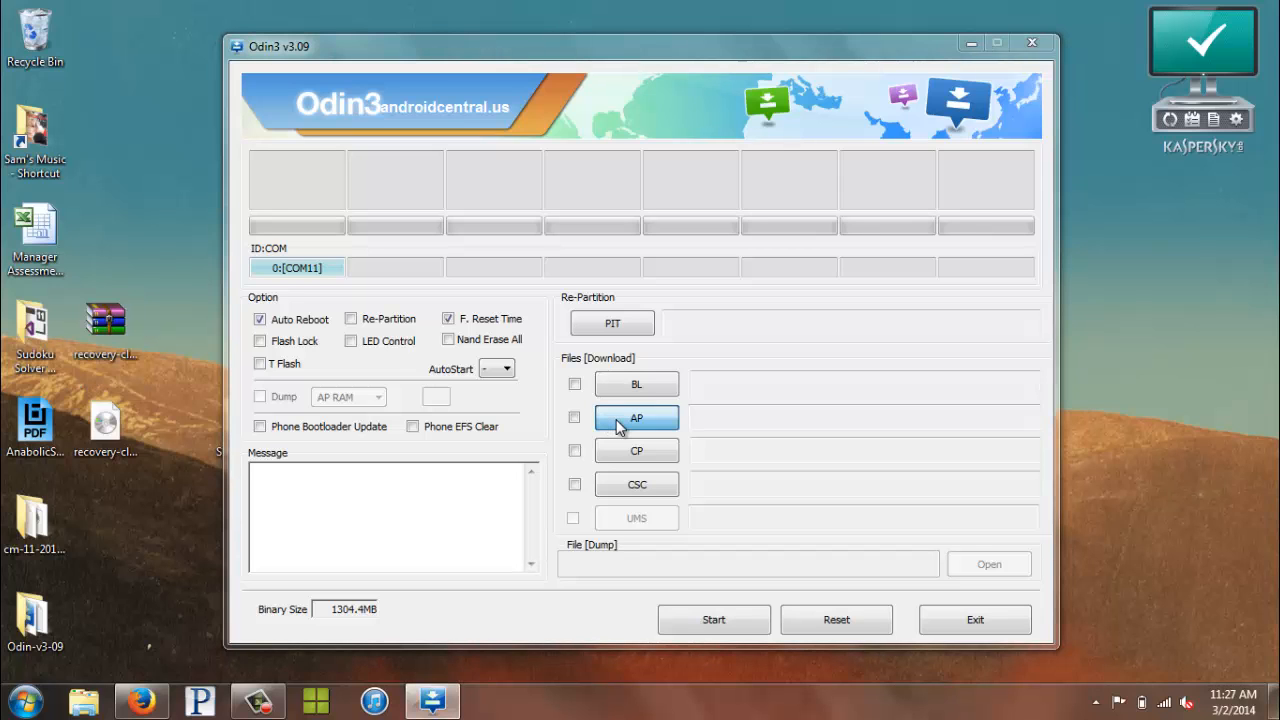
# Load recovery-clockwork-6.0.4.3-d2usc.tar from the Desktop into AP and start a flash that ends with 0 succeeded.
pyautogui.click(636, 418)
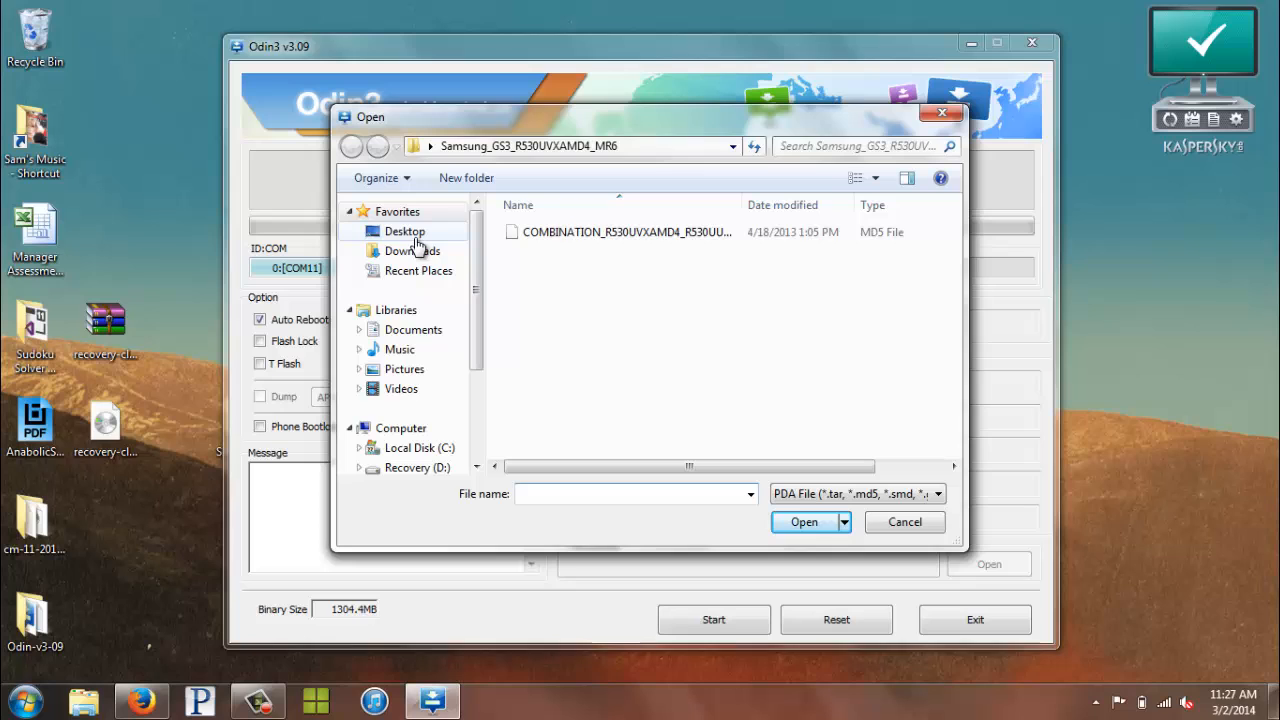
pyautogui.click(404, 232)
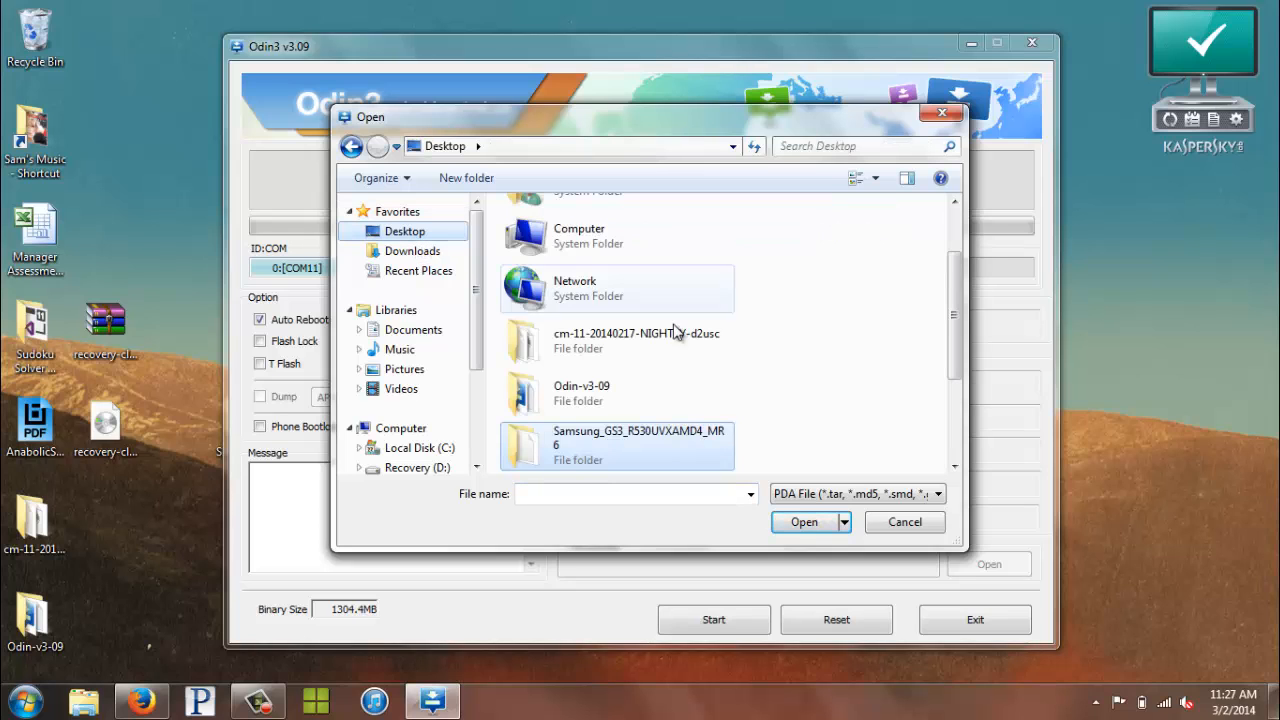
pyautogui.scroll(-3)
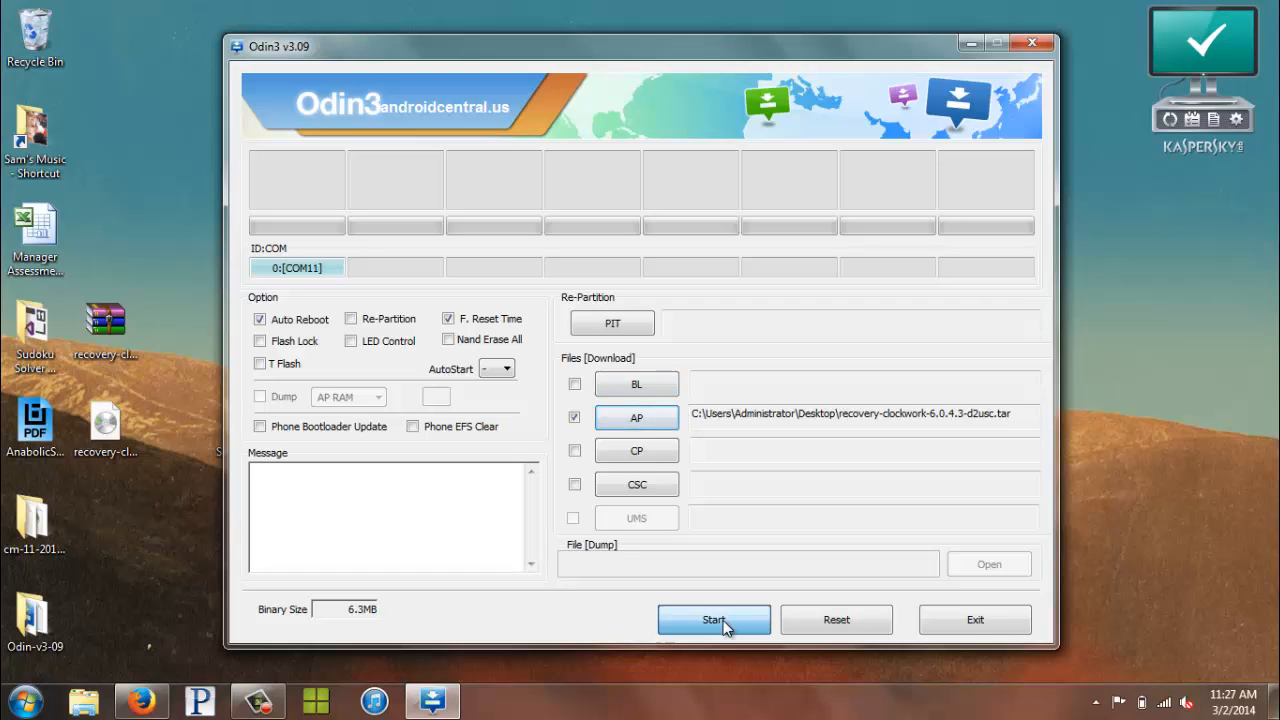
pyautogui.click(712, 620)
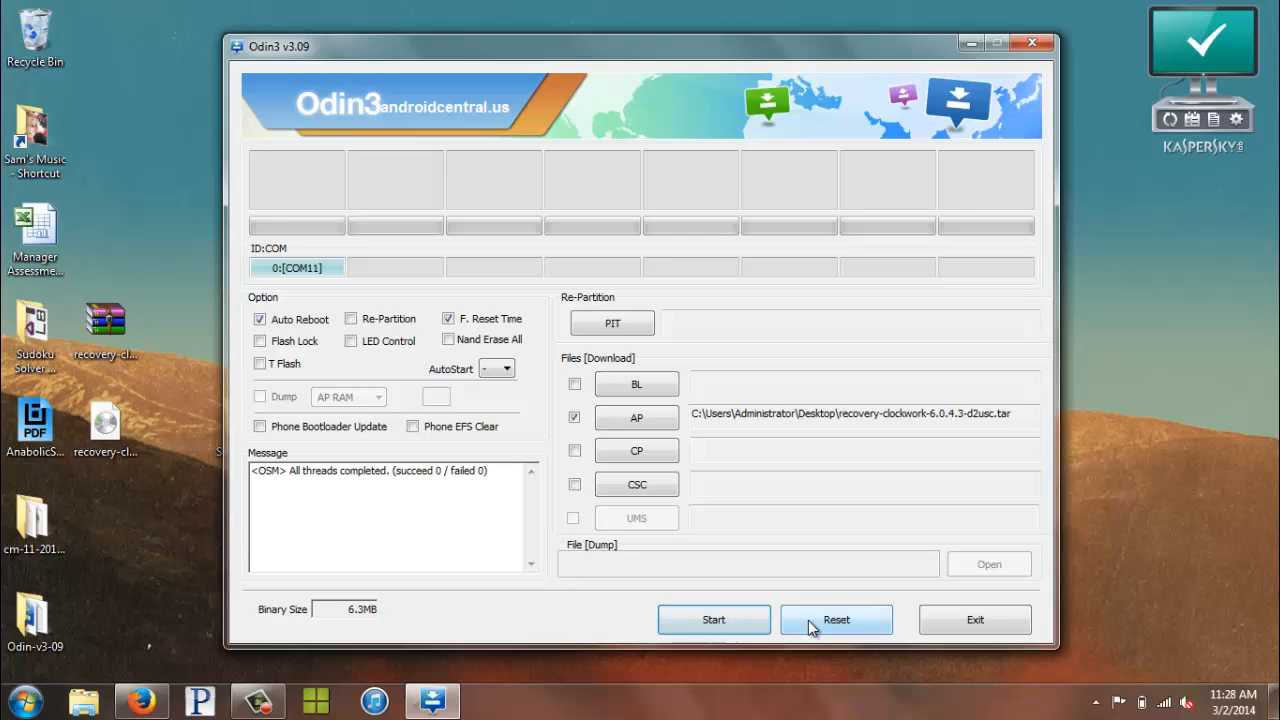
# Reset, reload recovery-clockwork-6.0.4.3-d2usc.tar into AP and start flashing the reconnected phone.
pyautogui.click(836, 620)
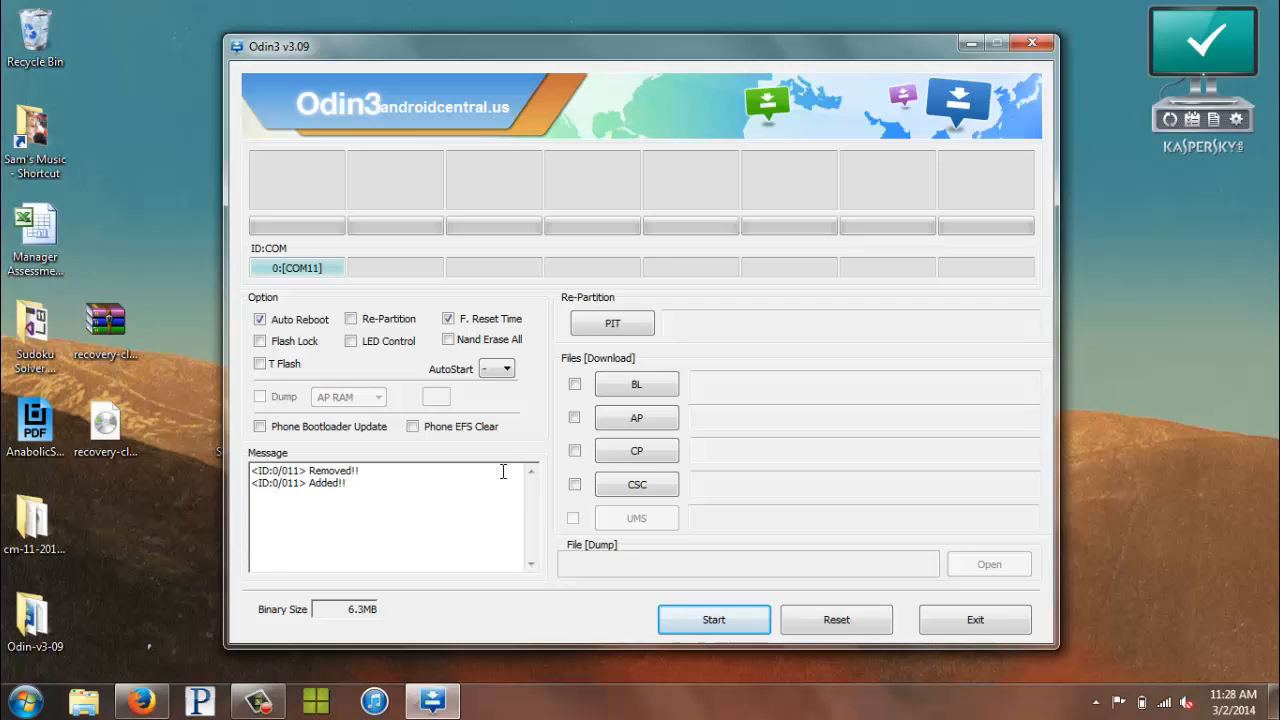
pyautogui.click(636, 418)
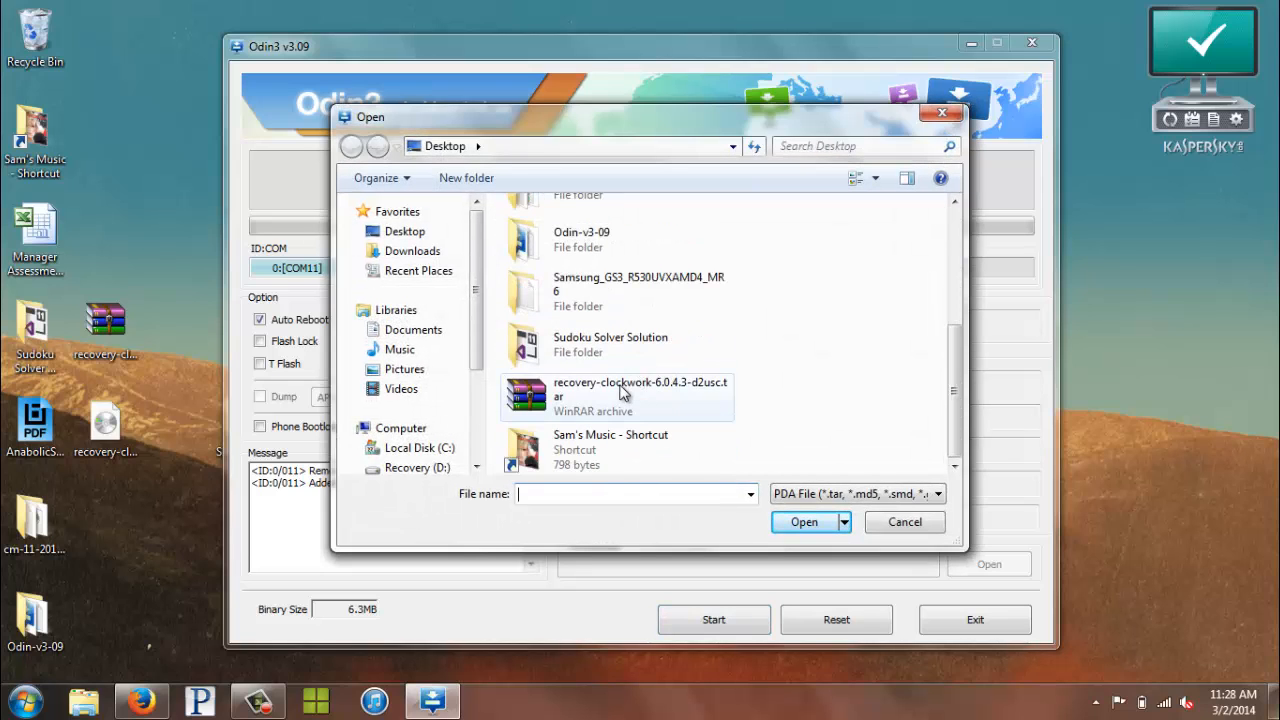
pyautogui.click(804, 520)
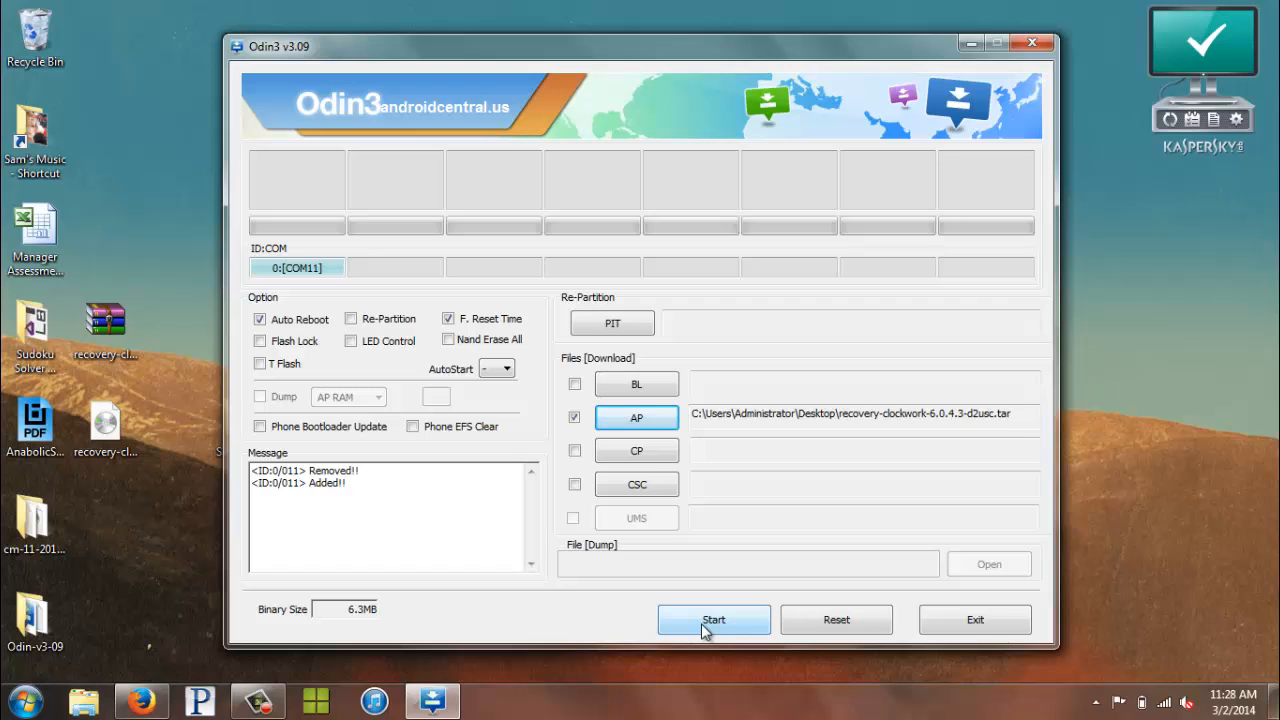
pyautogui.click(712, 620)
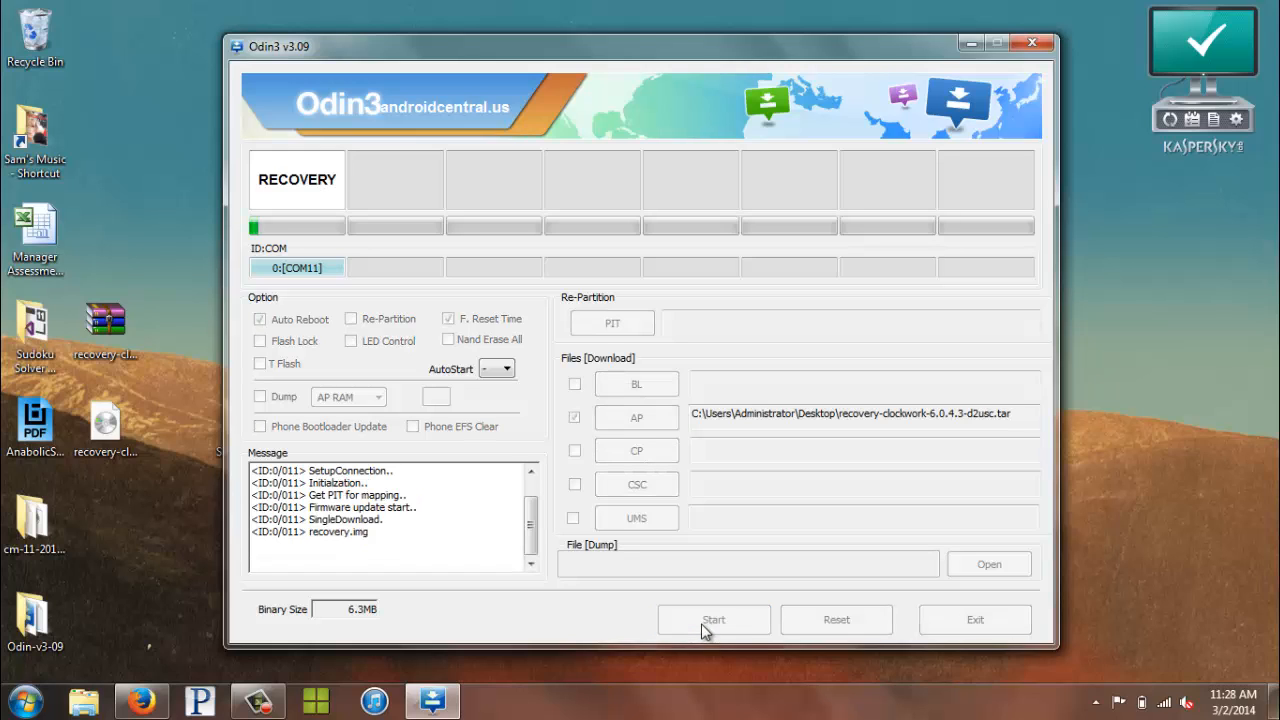